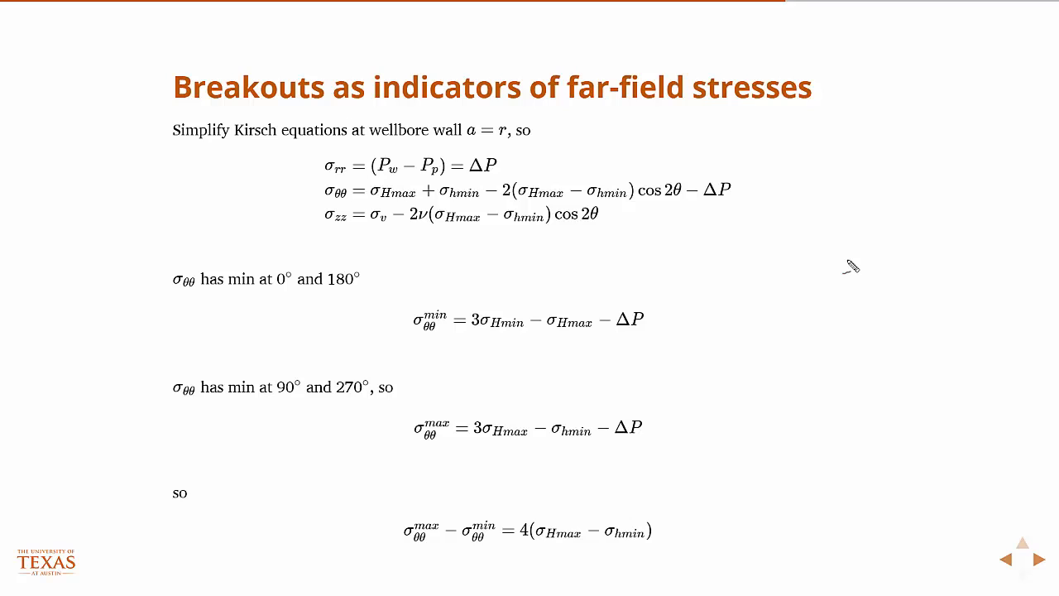
# Advance from the breakout-stress equations slide to the Tensile induced fractures slide
pyautogui.click(1035, 559)
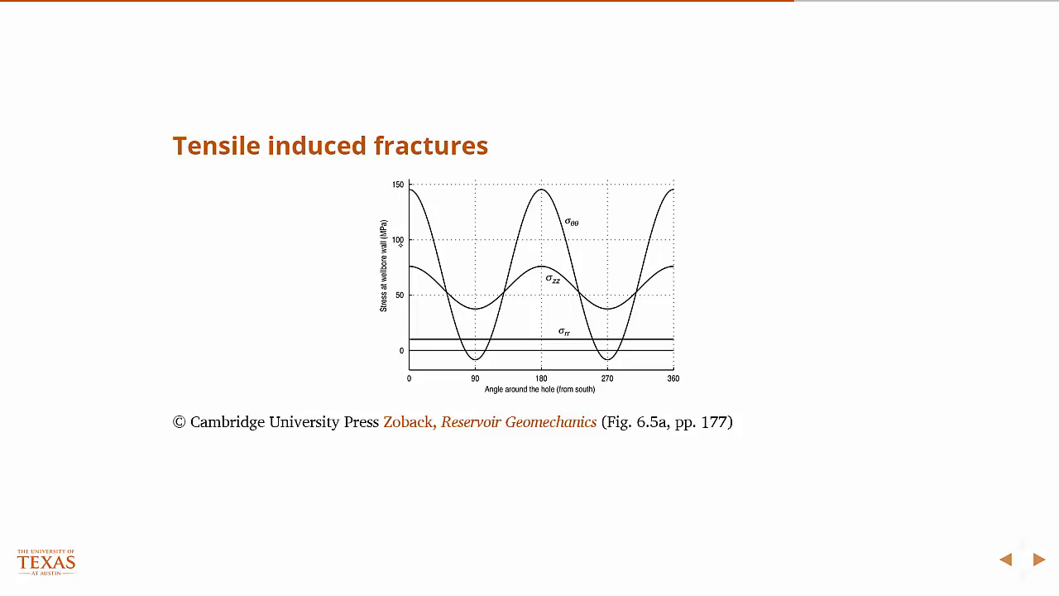
pyautogui.moveTo(311, 265)
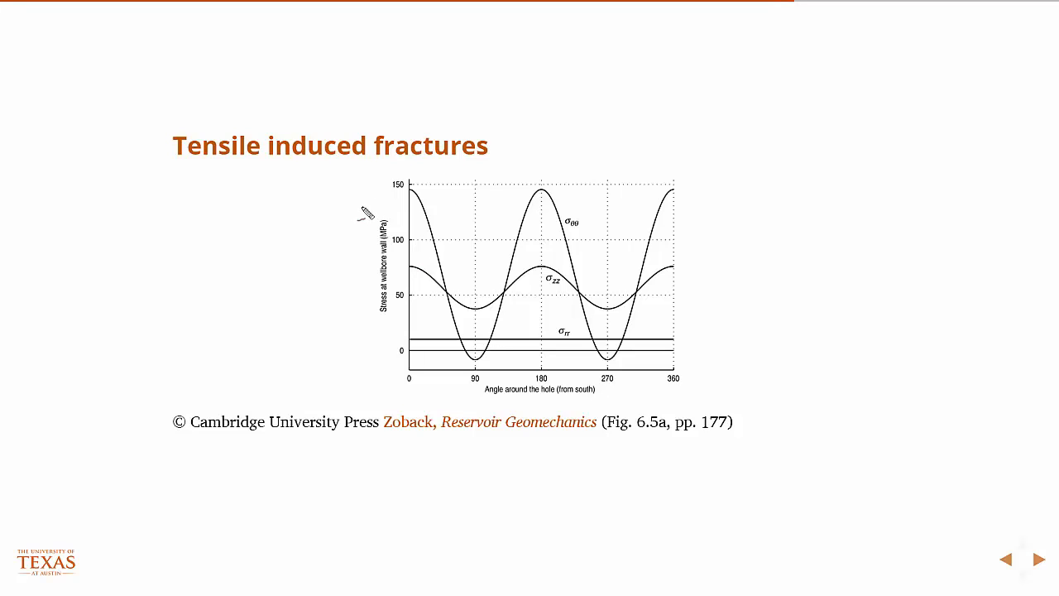
pyautogui.moveTo(363, 195); pyautogui.dragTo(362, 315)
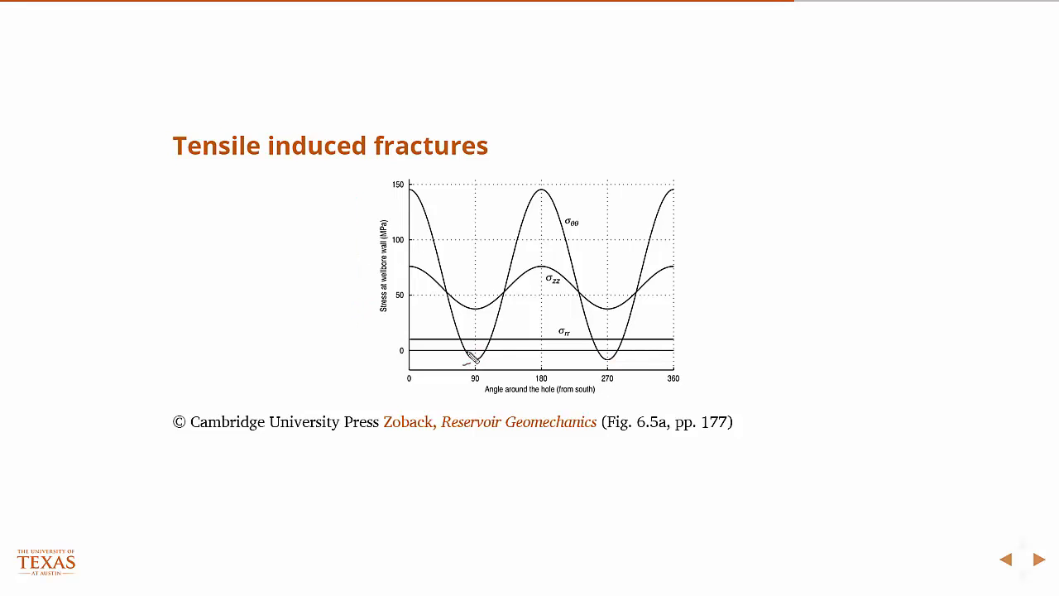
# Advance to the Safe drilling mud window slide, then on to the following slide
pyautogui.click(1039, 559)
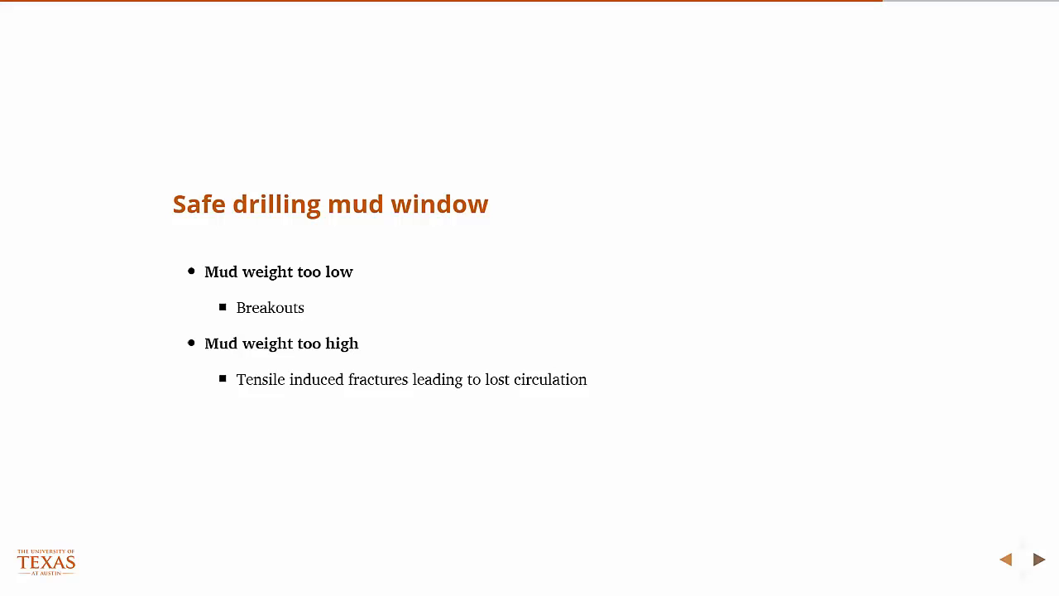
pyautogui.click(1039, 559)
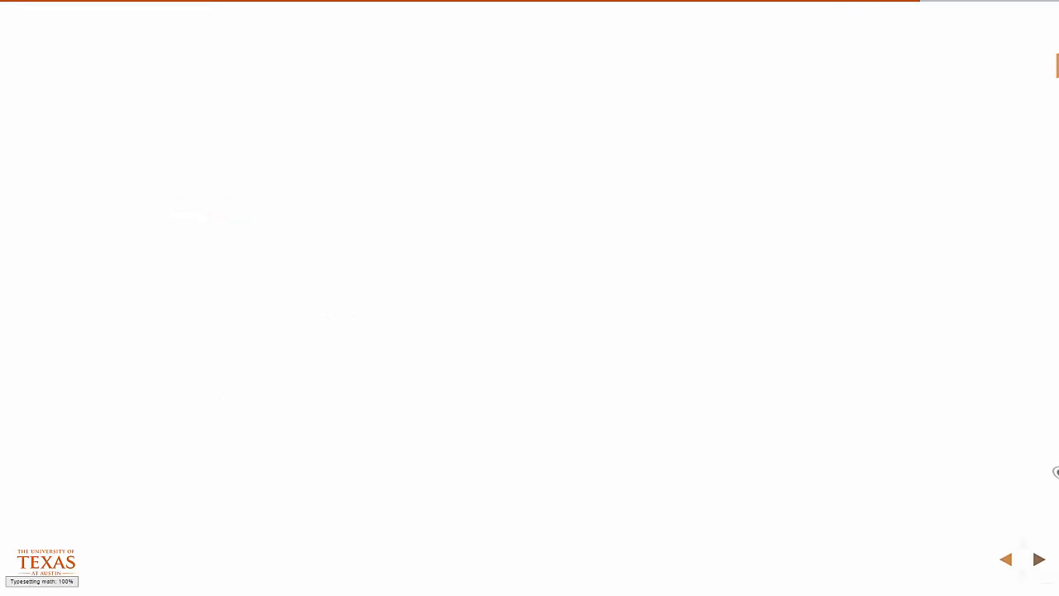